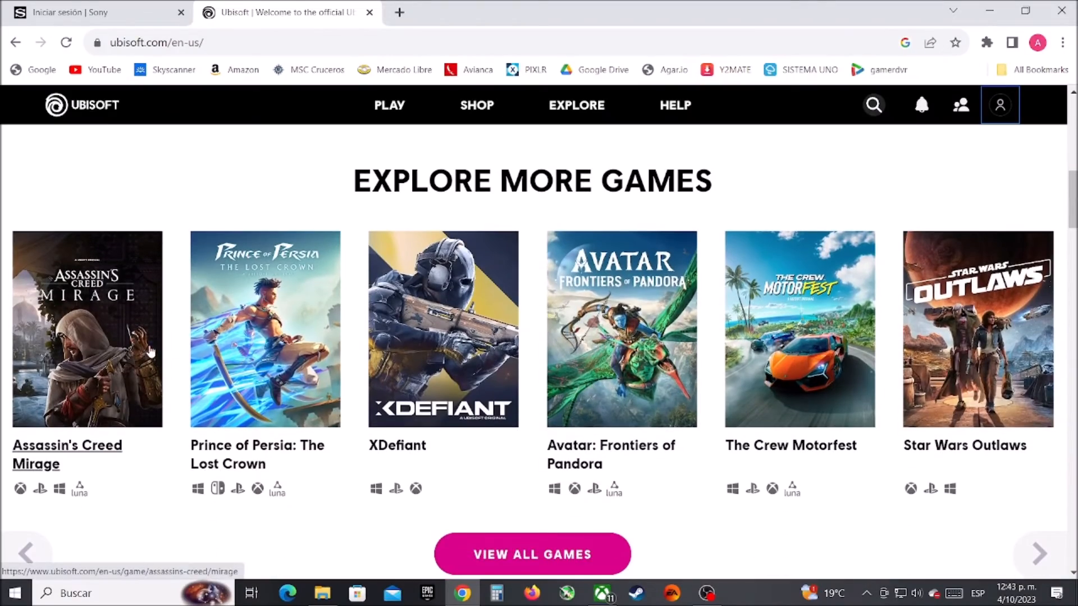
pyautogui.moveTo(718, 367)
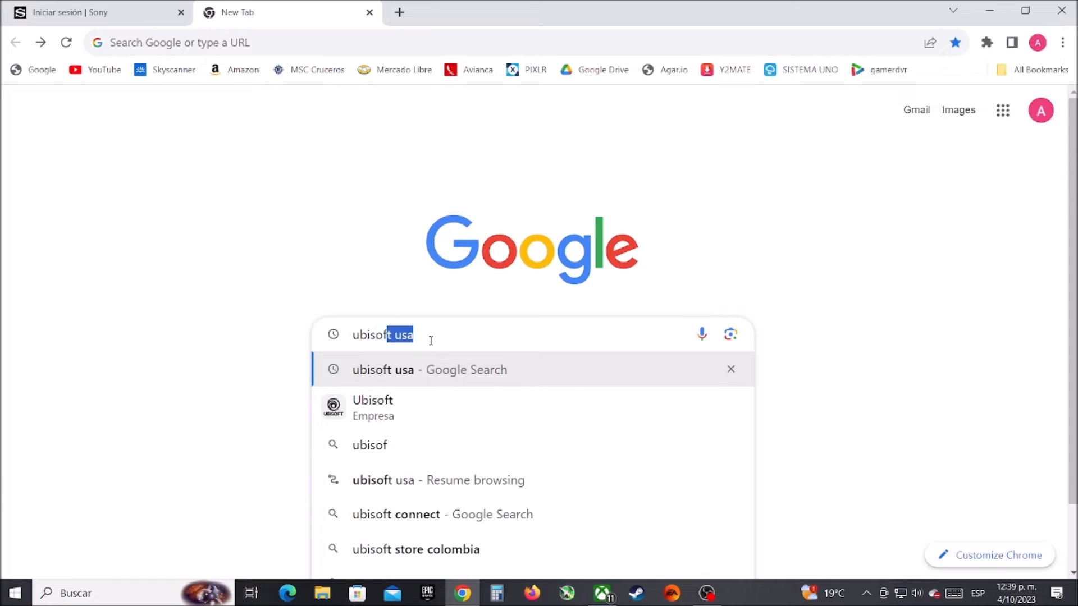
# Step: Search Google for 'ubisoft usa' and go to the official Ubisoft website result
pyautogui.click(431, 371)
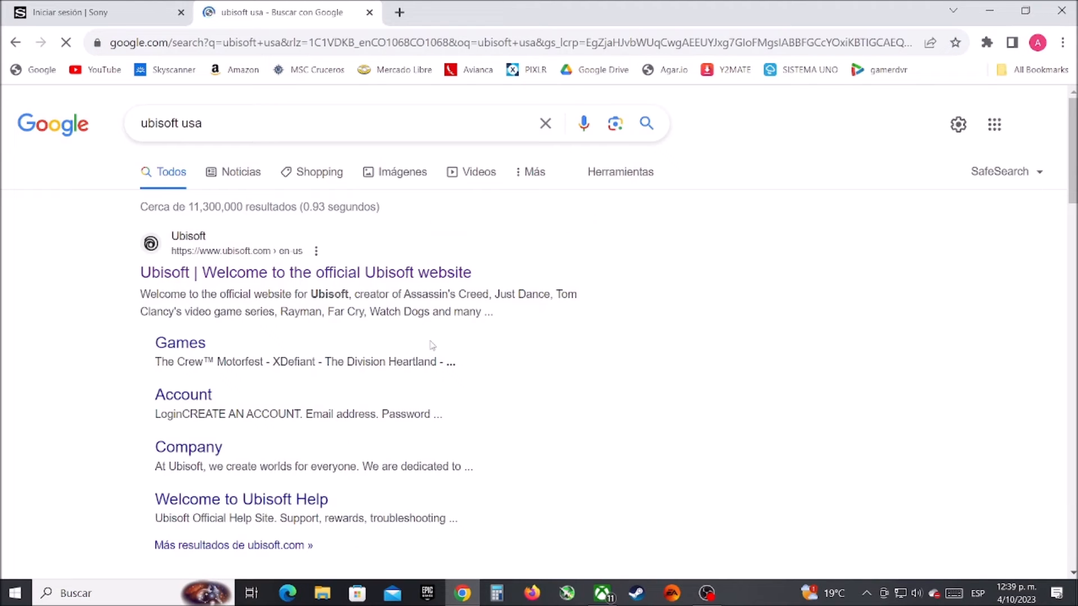
pyautogui.click(305, 272)
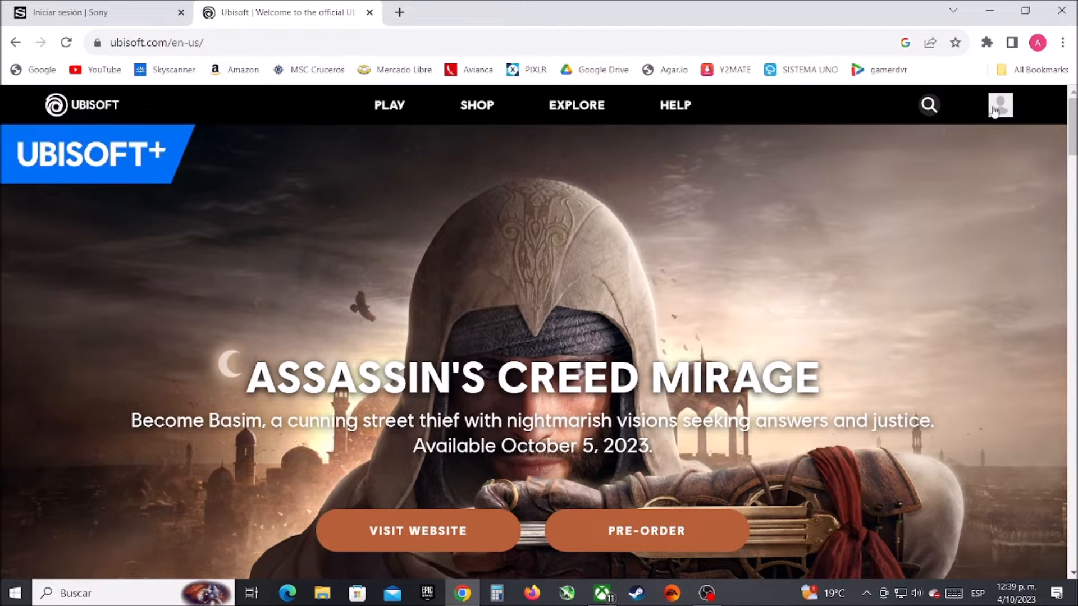
# Step: Sign in to the Ubisoft account from the homepage login popup
pyautogui.click(1000, 105)
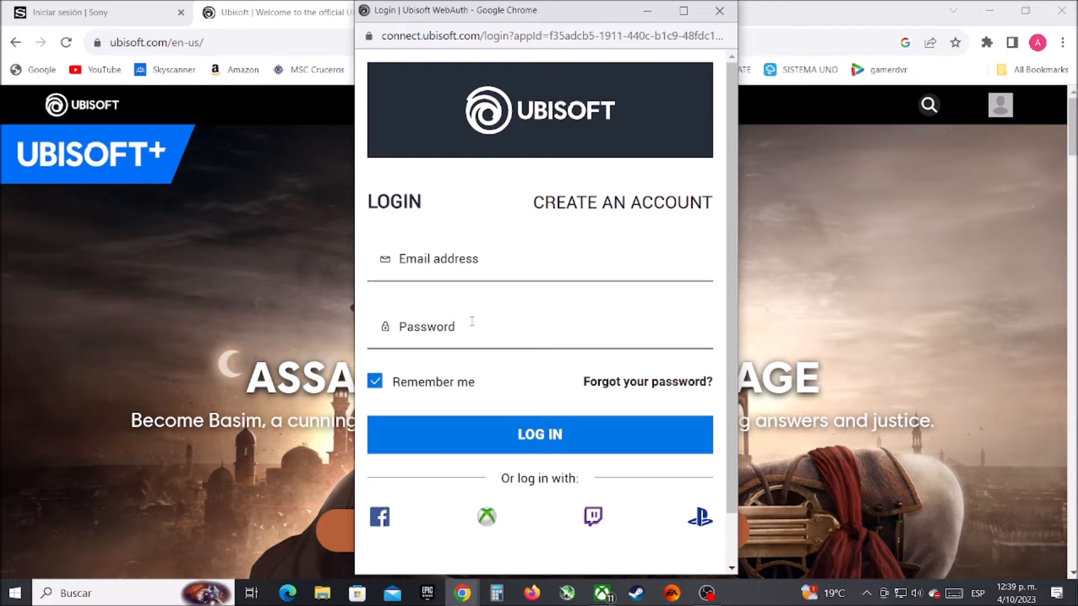
pyautogui.click(539, 434)
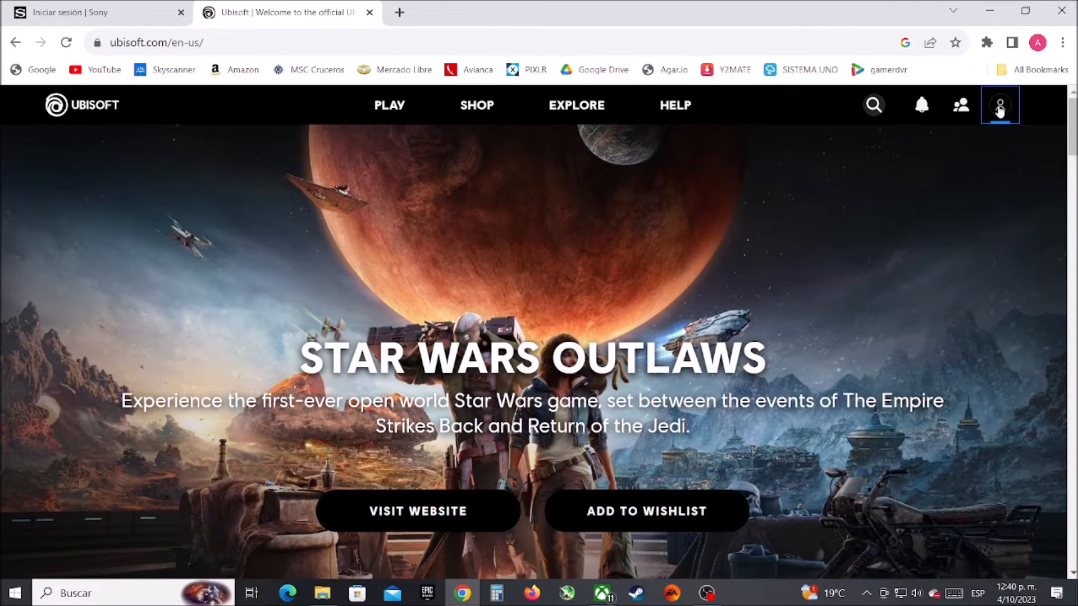
# Step: Reach Account Management from the signed-in account side panel
pyautogui.click(999, 105)
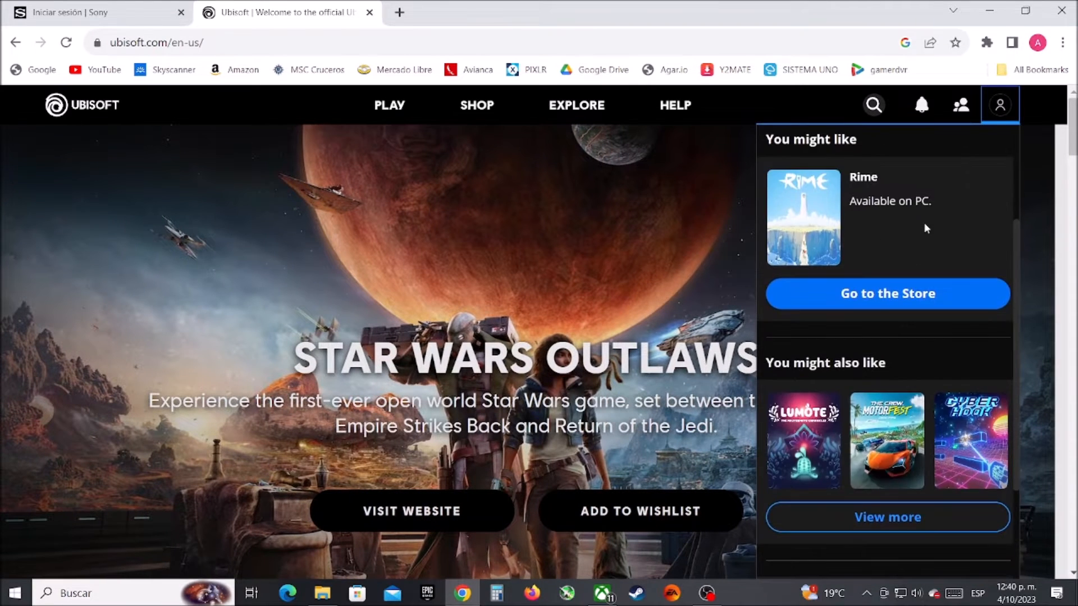
pyautogui.scroll(-3)
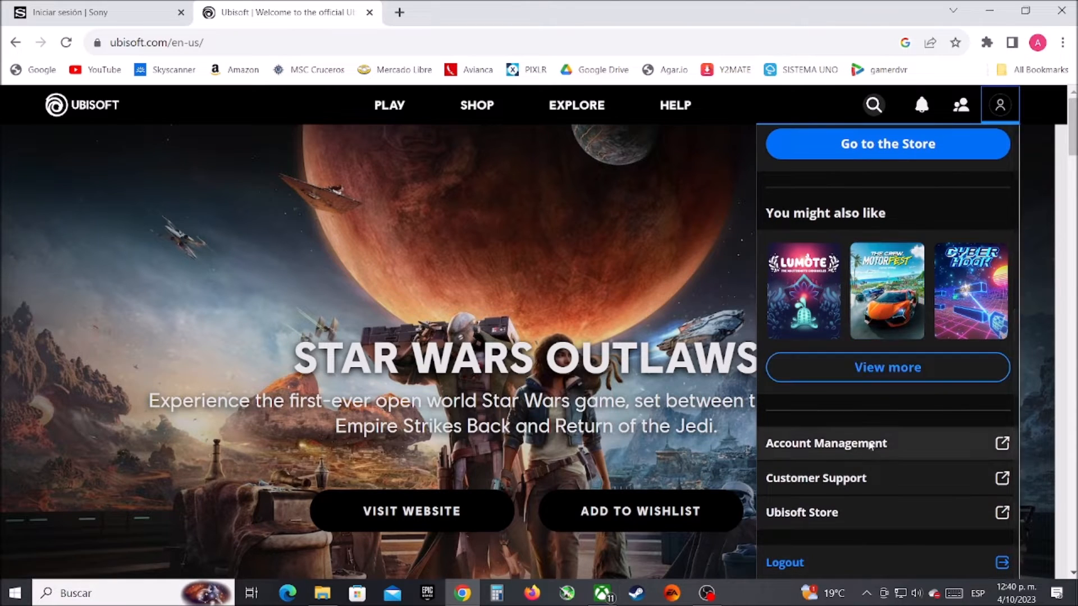
pyautogui.click(826, 443)
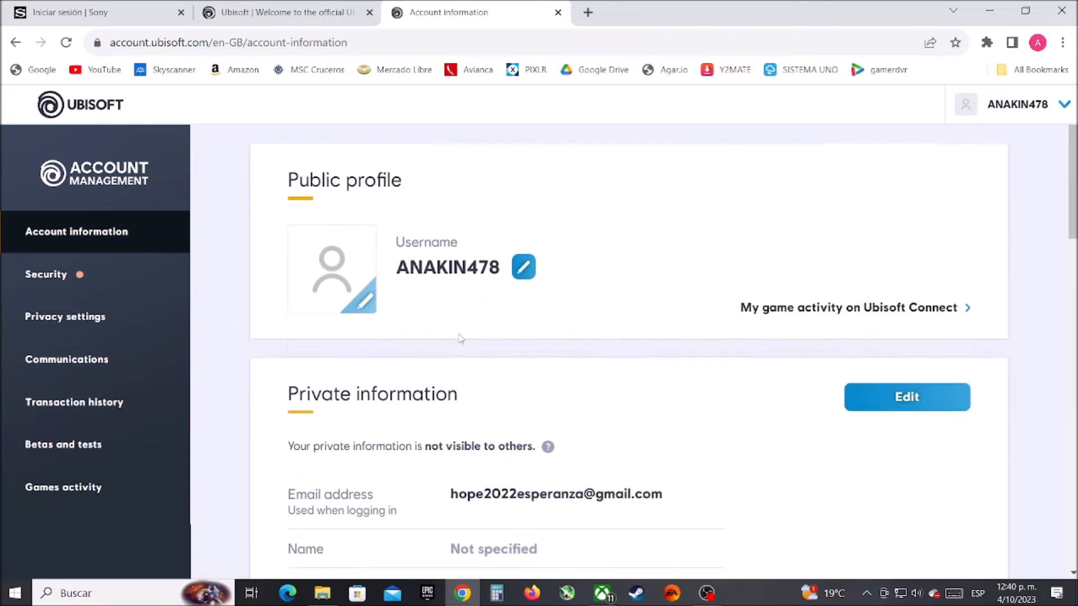
# Step: Start linking PlayStation Network from the linked accounts carousel, bringing up the Sony sign-in window
pyautogui.scroll(-3)
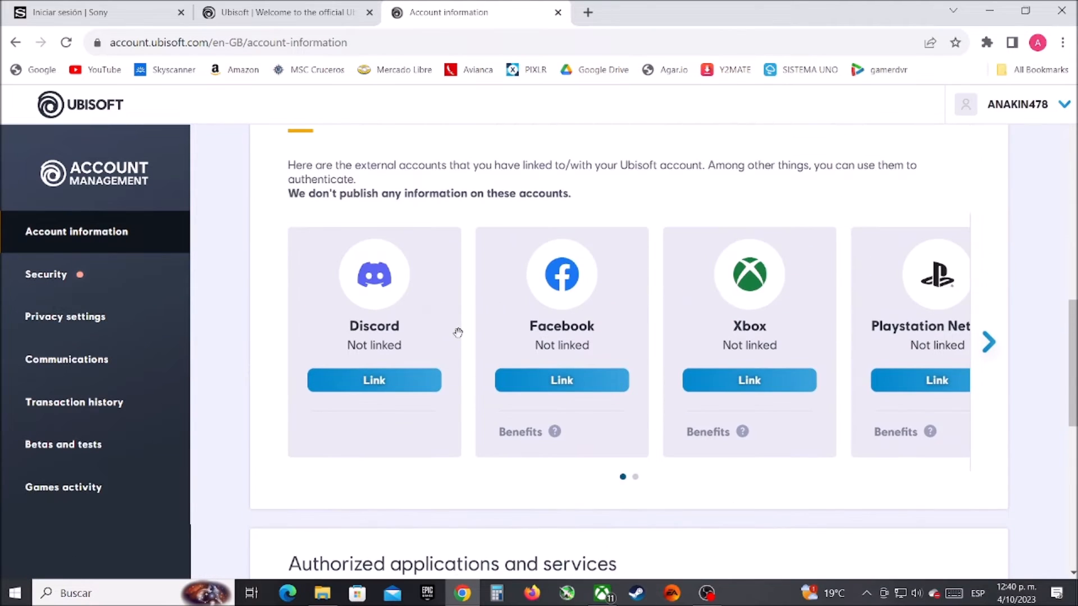
pyautogui.click(988, 343)
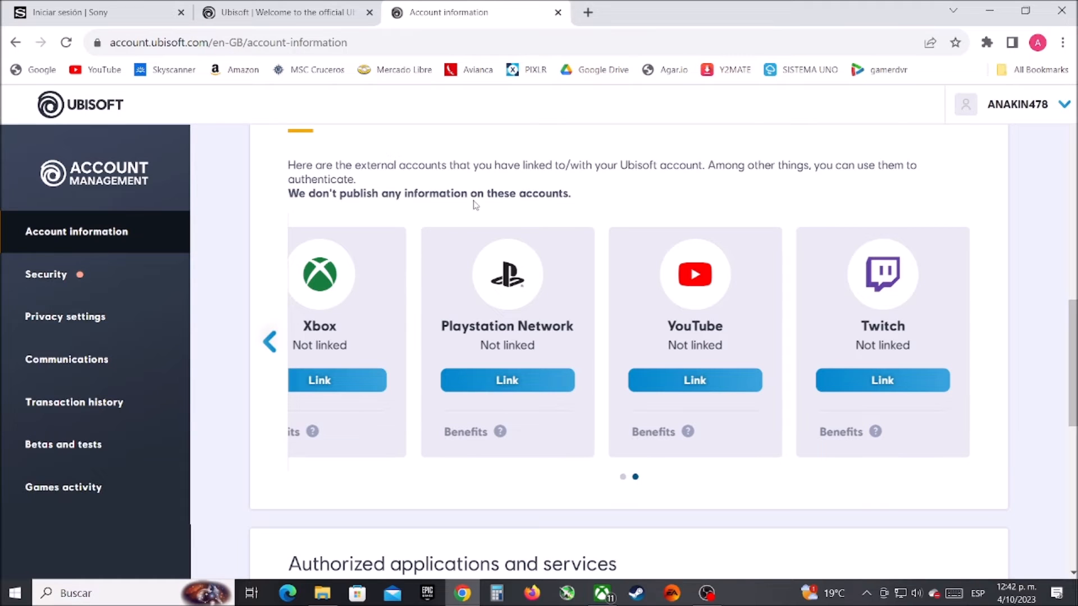
pyautogui.click(506, 379)
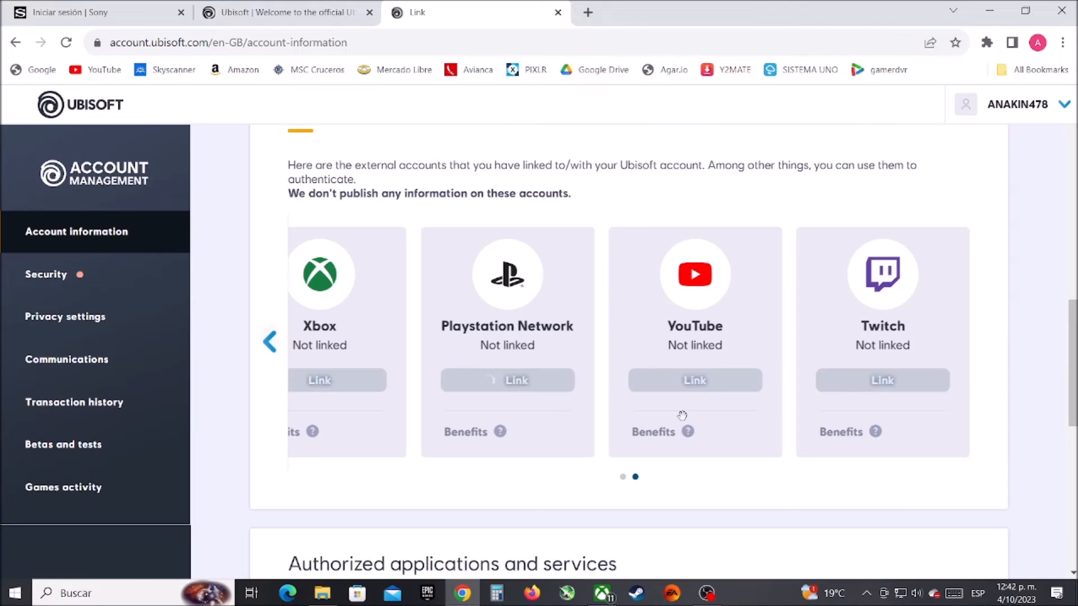
pyautogui.click(508, 379)
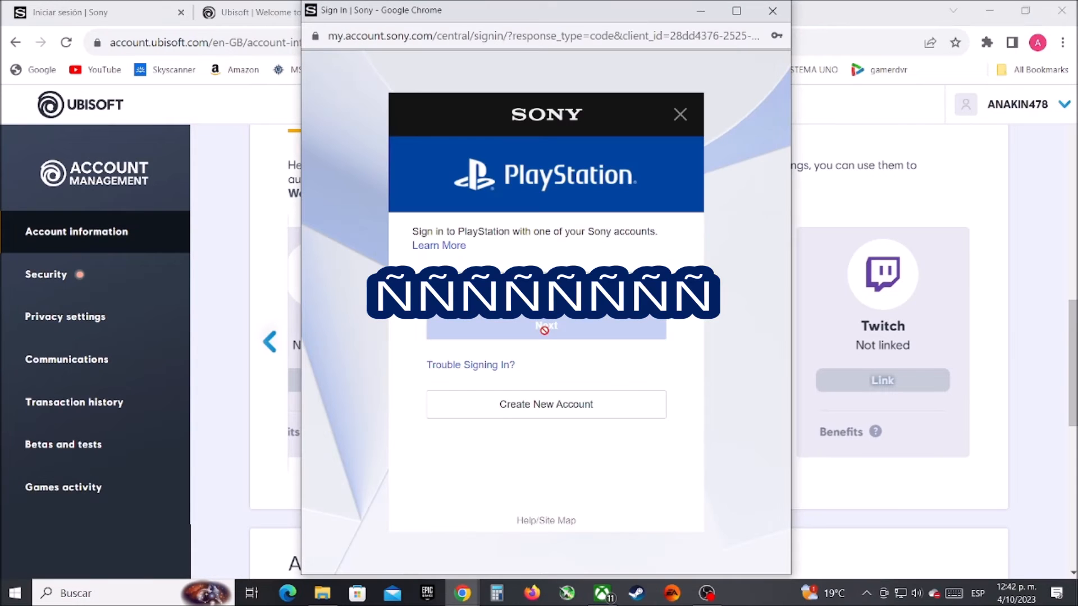
pyautogui.moveTo(561, 330)
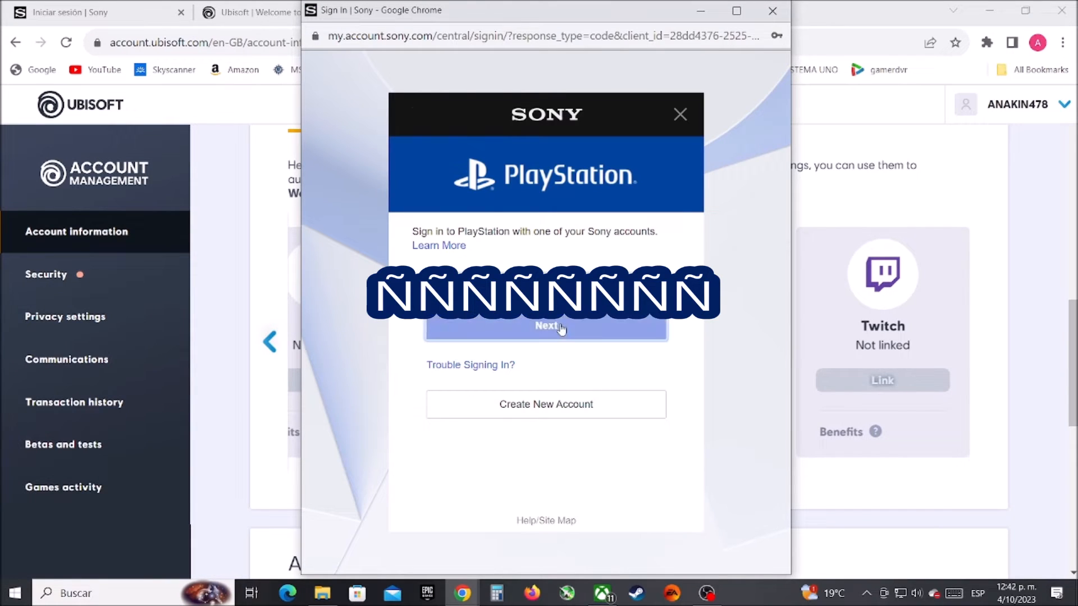
# Step: Sign in to the PlayStation account with the sign-in ID and password
pyautogui.click(546, 325)
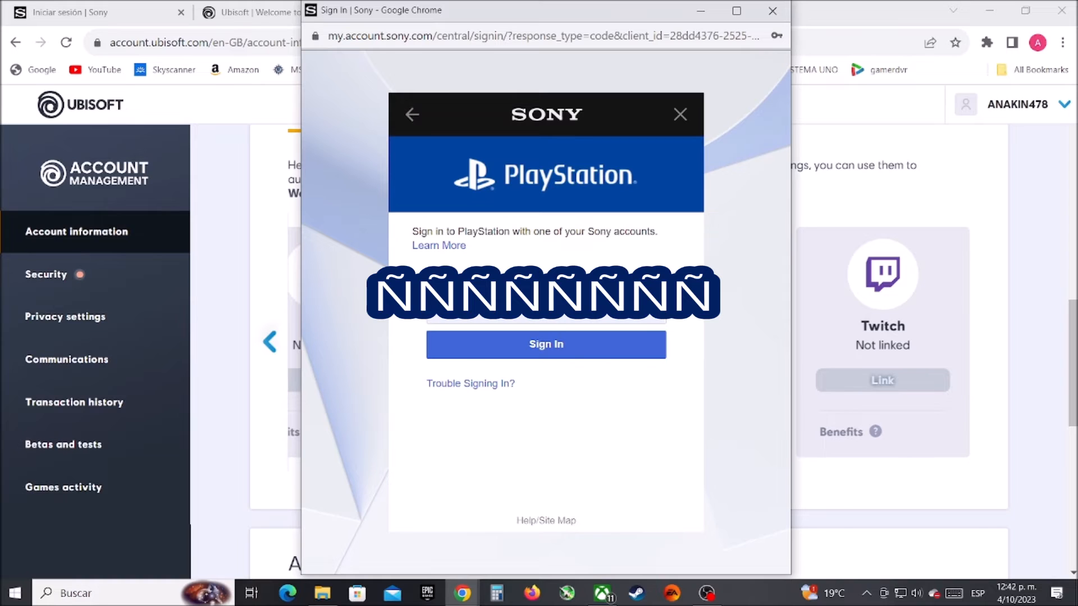
pyautogui.click(547, 344)
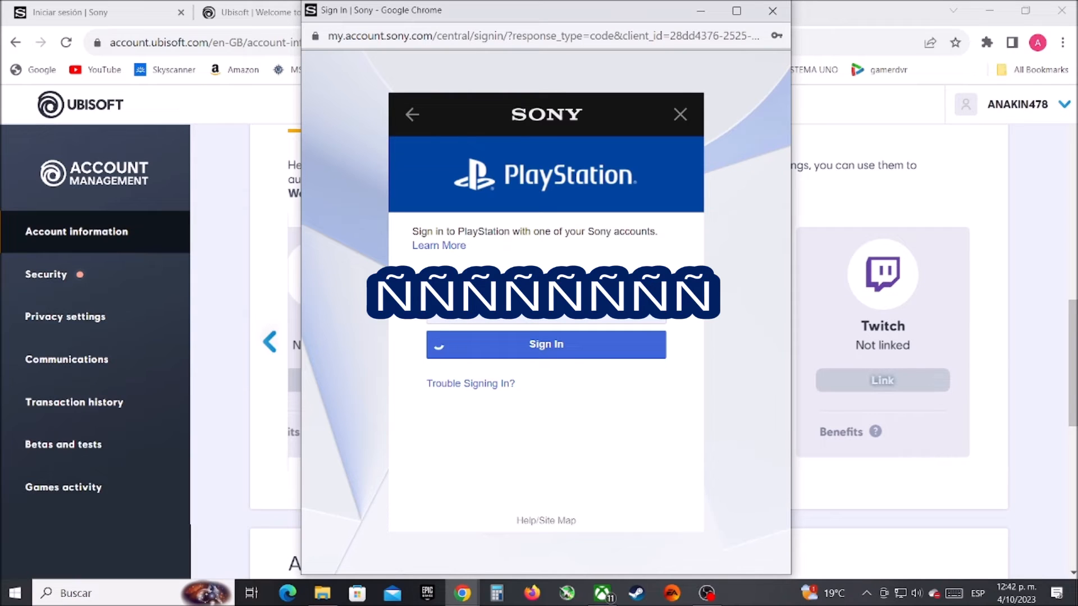
pyautogui.click(546, 345)
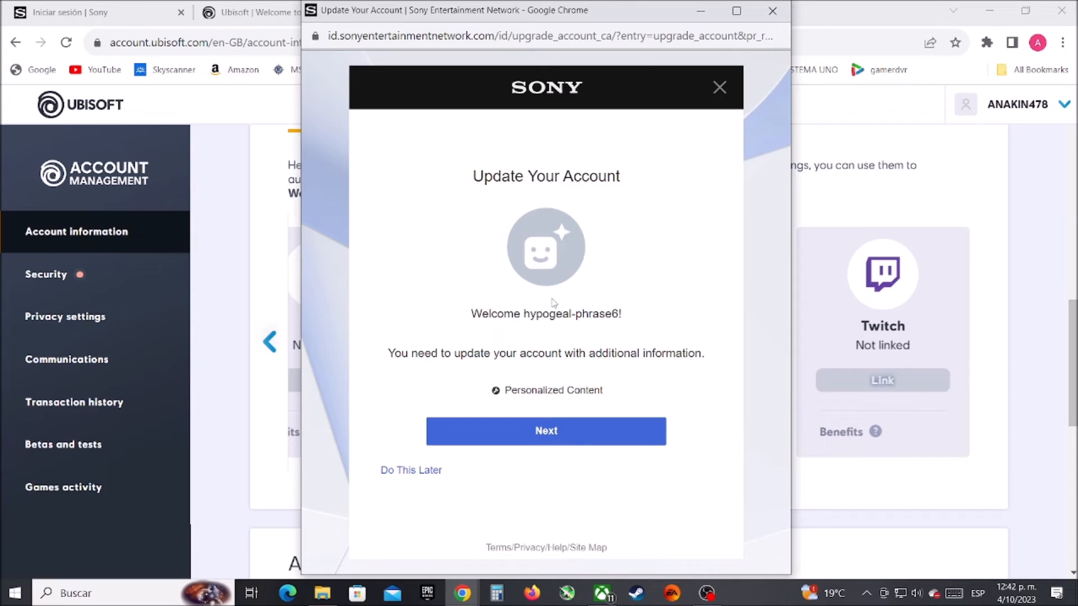
# Step: Proceed through the Sony account update and confirm the personalized content choices
pyautogui.click(546, 431)
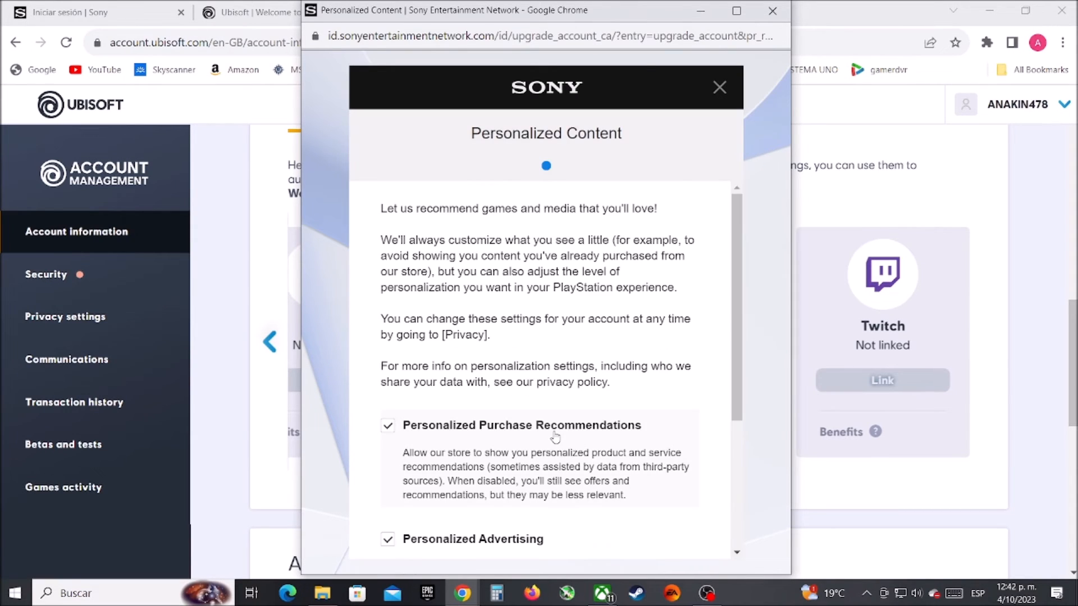
pyautogui.scroll(-3)
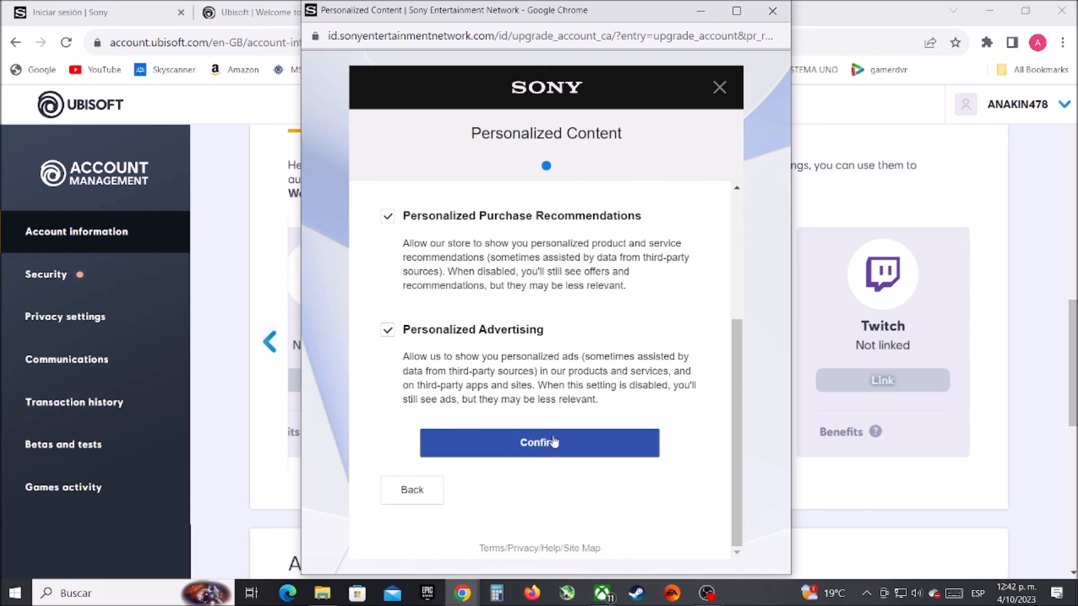
pyautogui.click(539, 443)
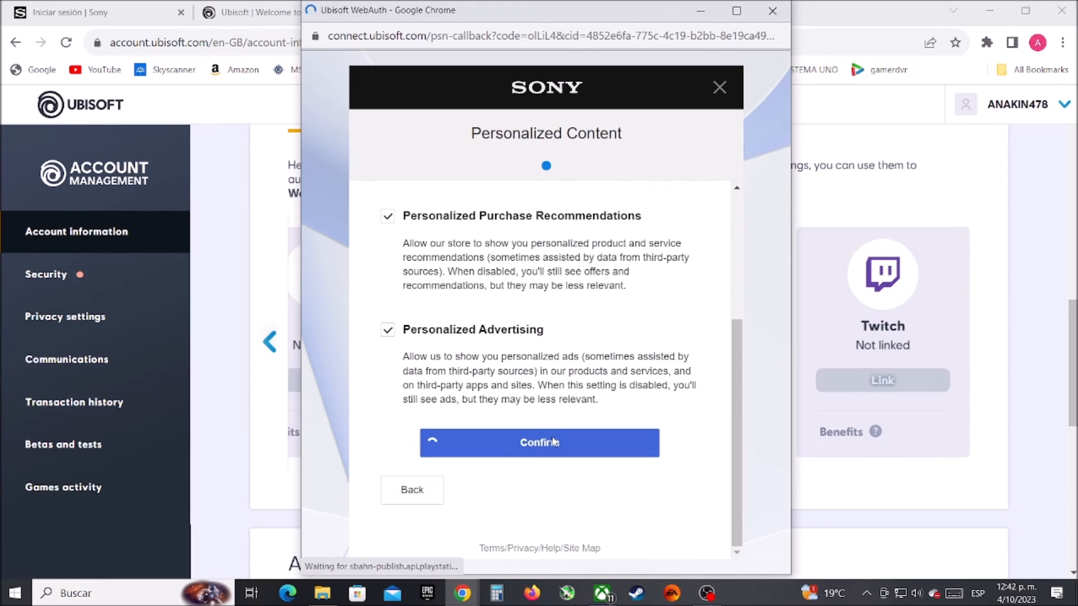
pyautogui.click(538, 443)
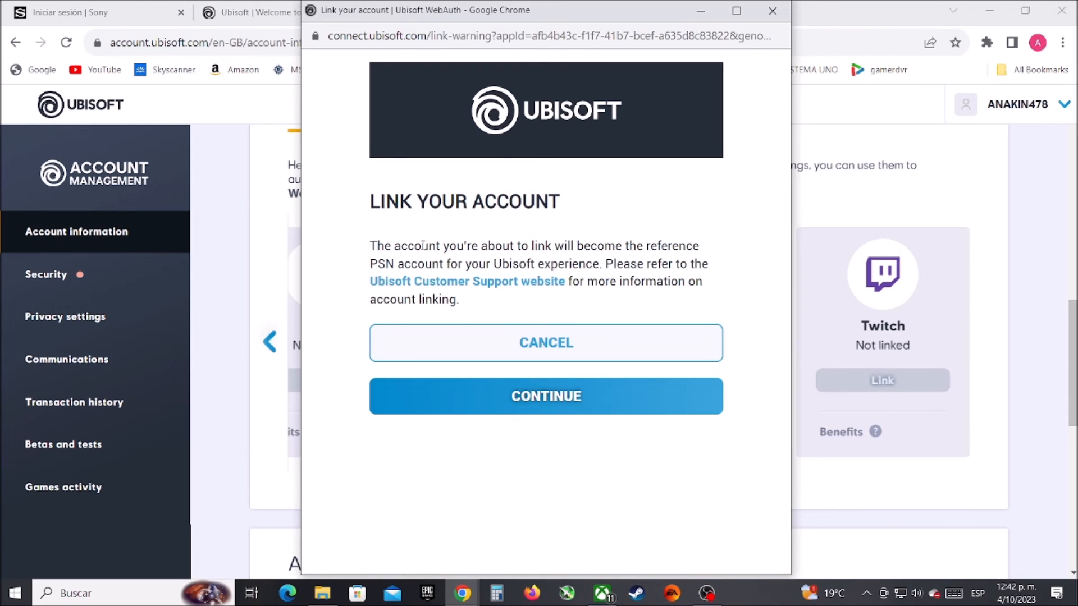
pyautogui.moveTo(521, 410)
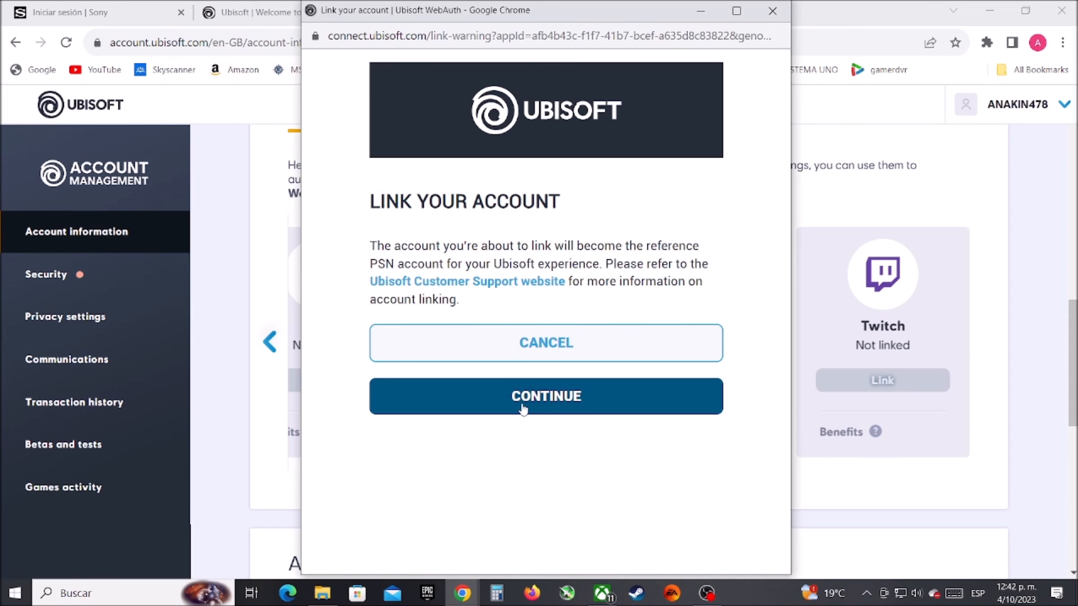
# Step: Continue past the Link Your Account warning to accept this PSN account for the Ubisoft account
pyautogui.click(546, 395)
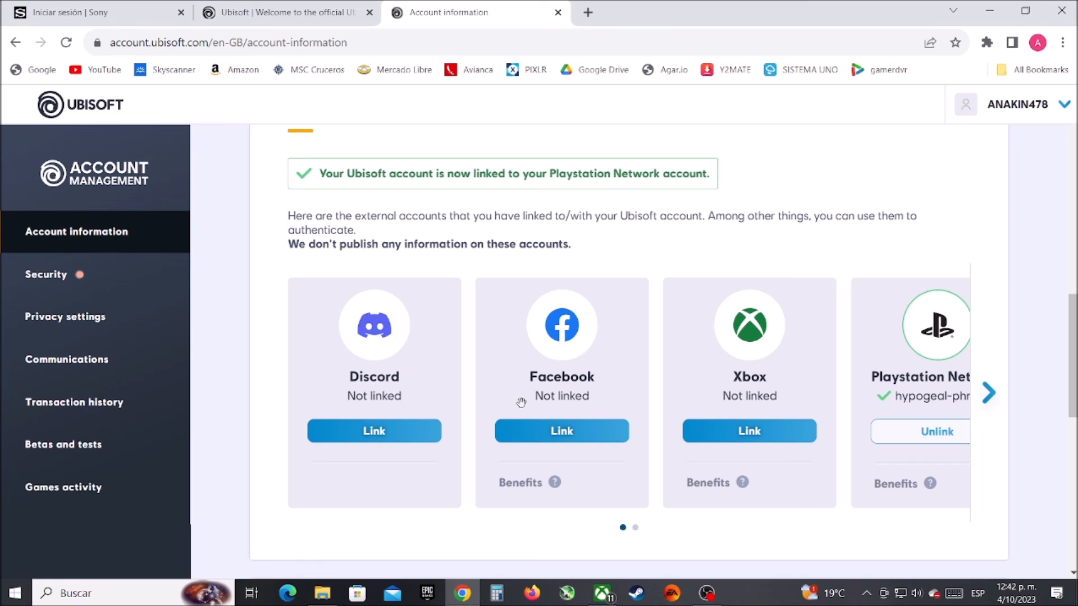
pyautogui.moveTo(973, 440)
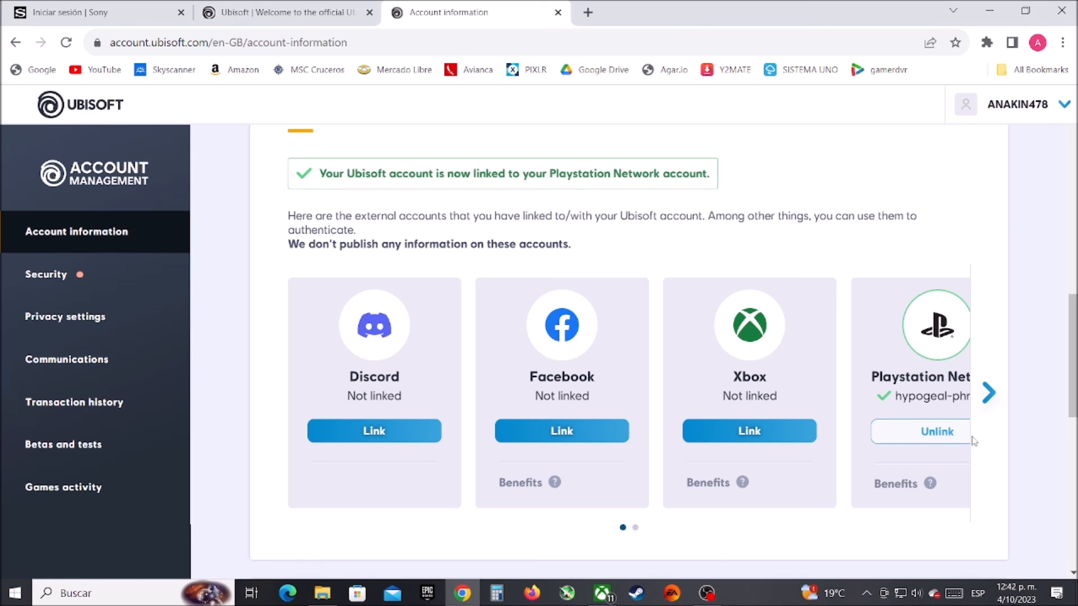
# Step: Advance the linked accounts carousel to reveal the PlayStation Network card with Unlink
pyautogui.click(988, 394)
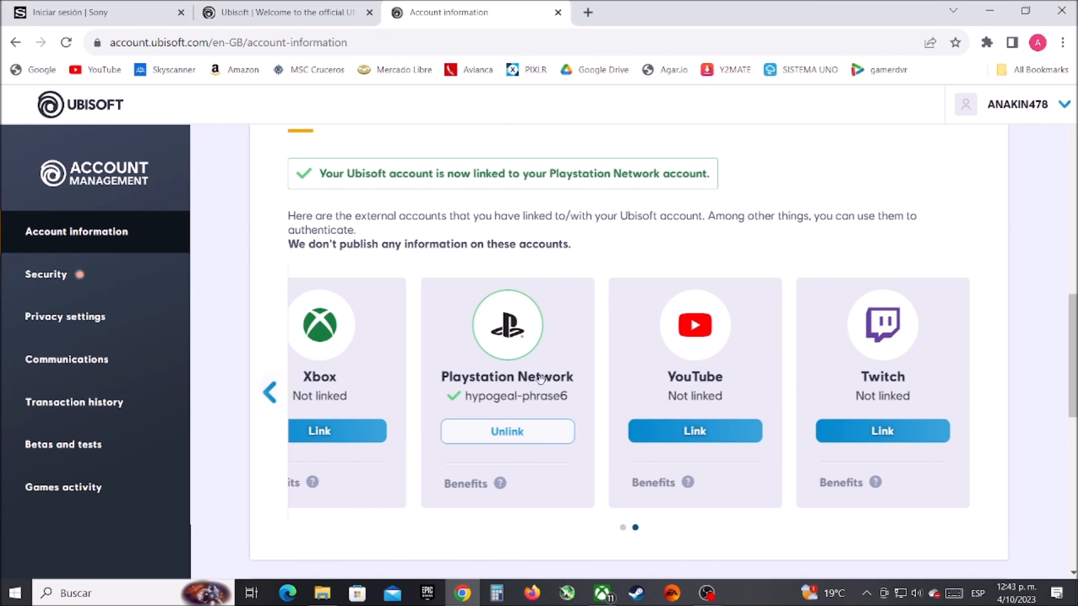